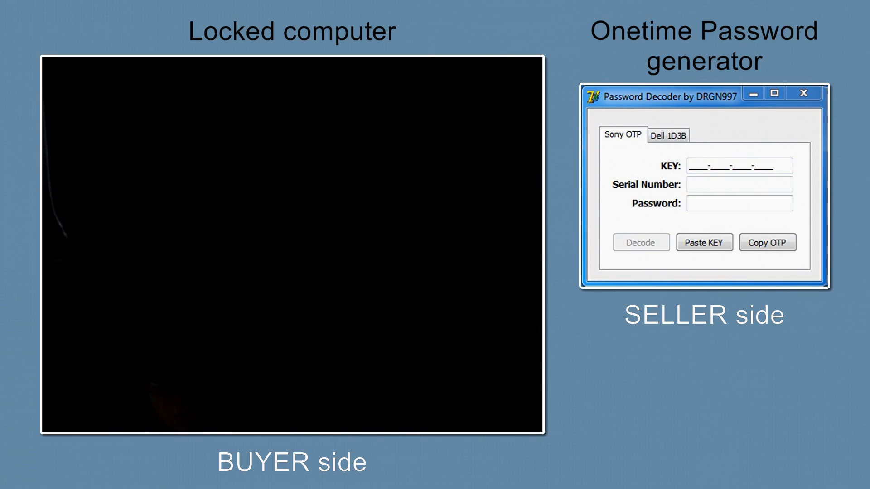
Set and confirm the machine password and the user password under Security
left_click(739, 165)
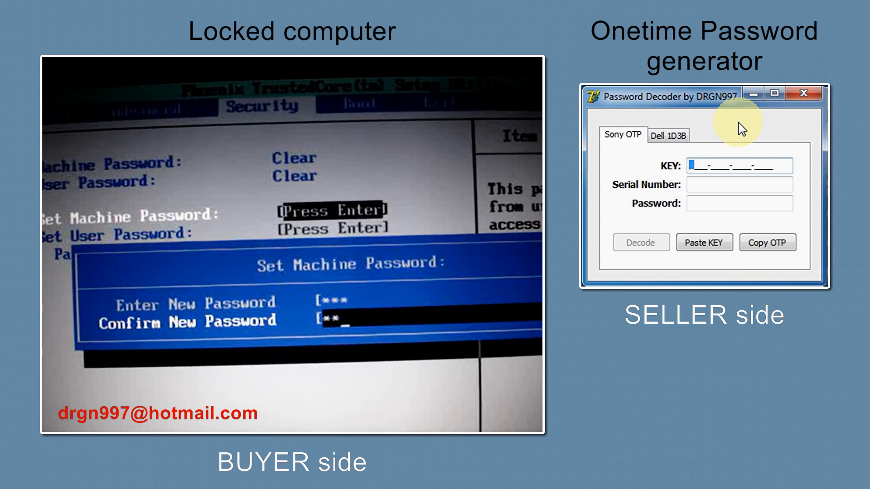
key("enter")
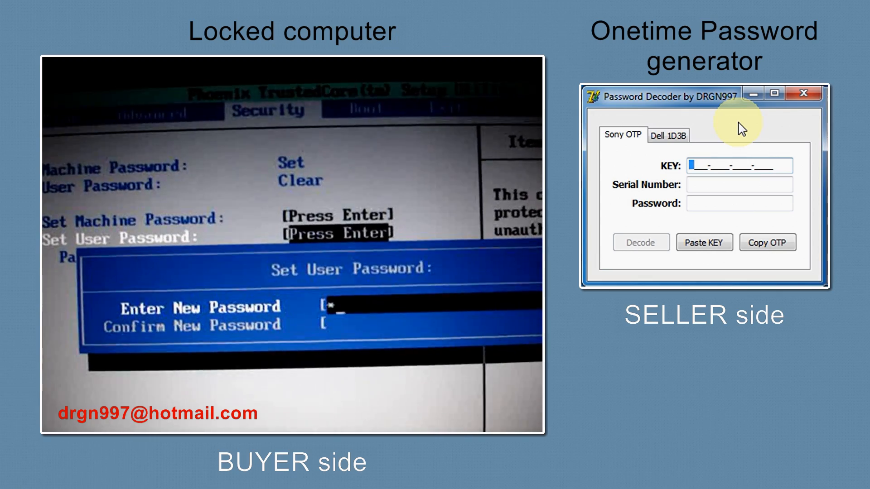
key("Enter")
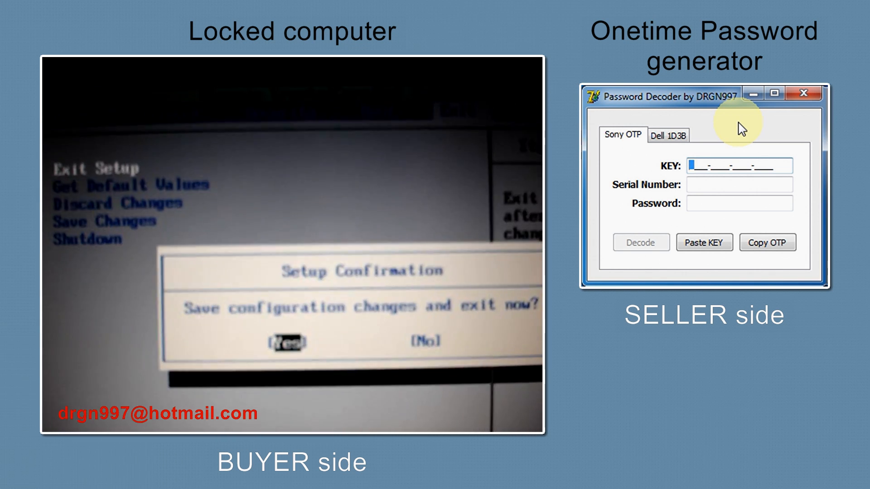
left_click(287, 341)
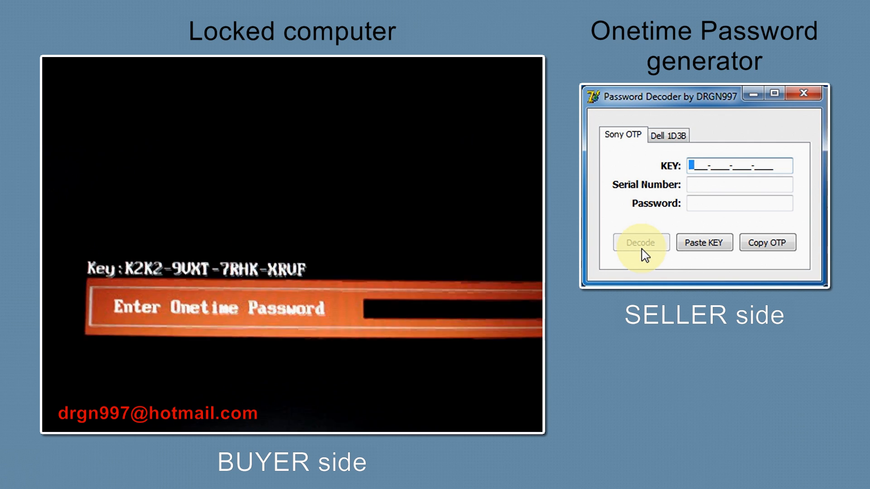
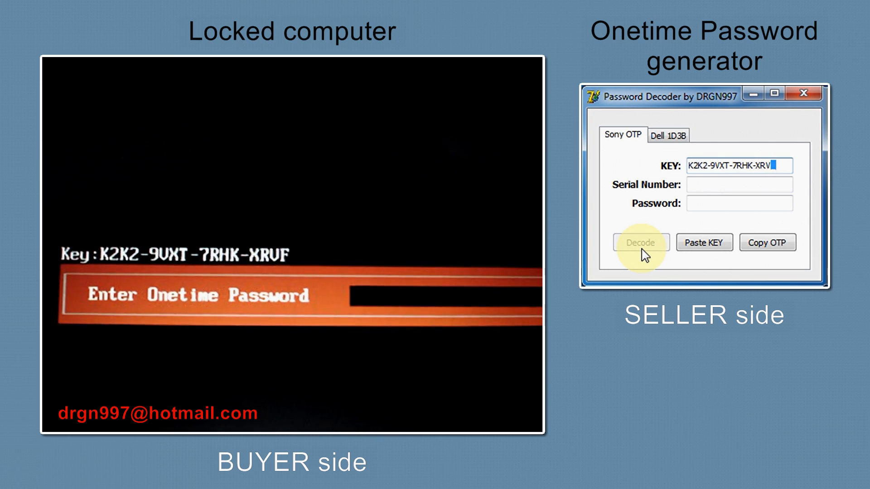
left_click(639, 243)
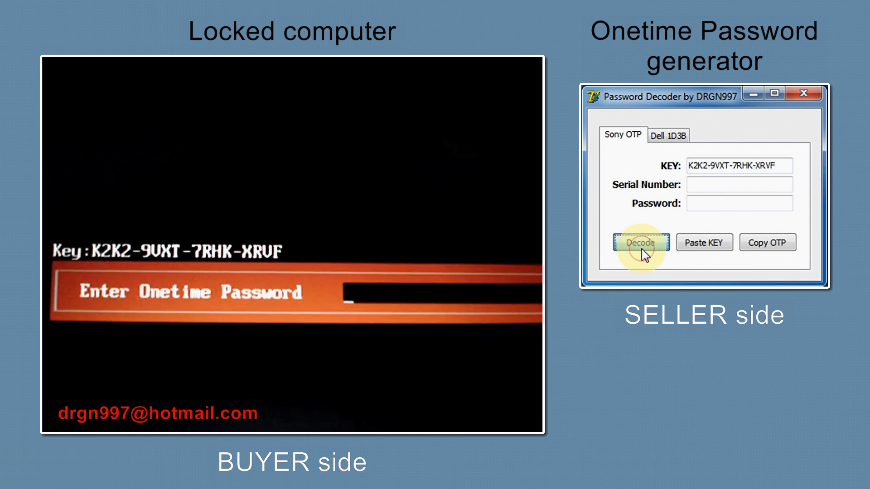
left_click(639, 243)
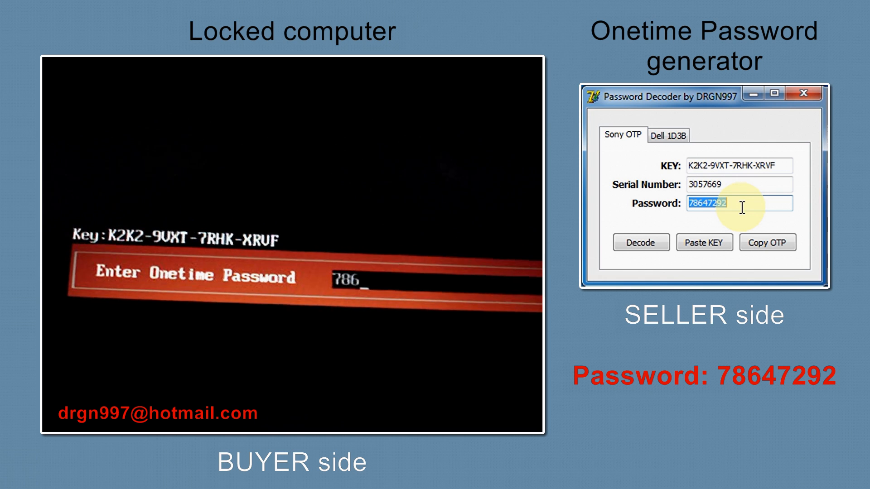
type("4")
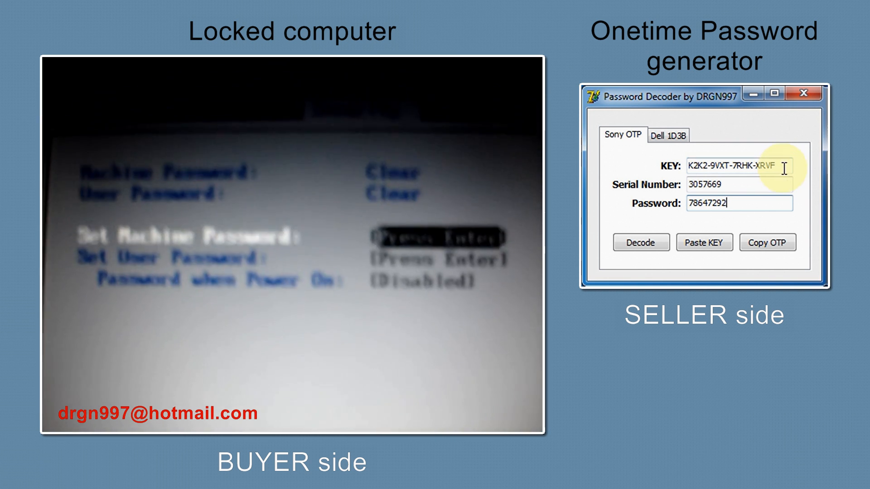
Clear the decoder's key field and begin setting a new machine password in BIOS
left_click(671, 135)
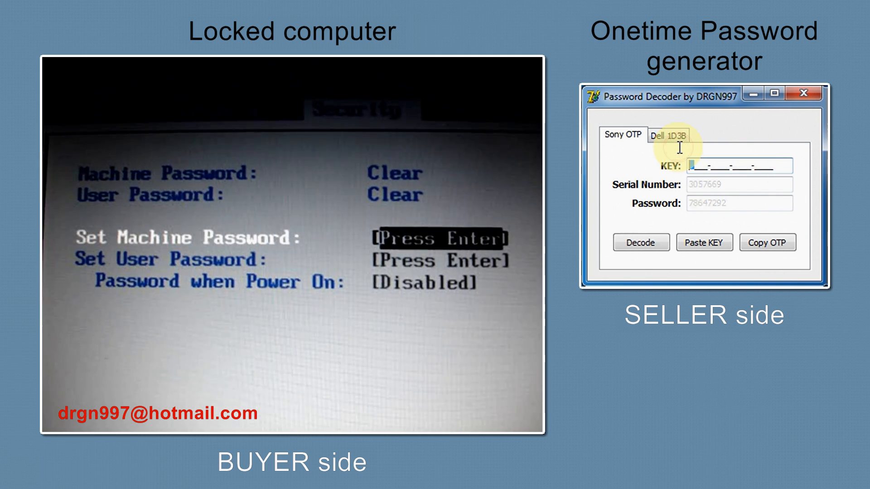
left_click(640, 243)
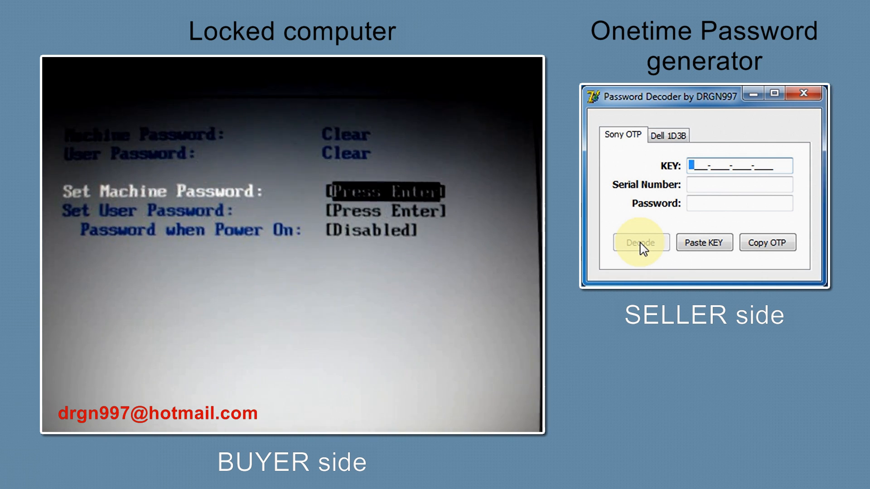
key("enter")
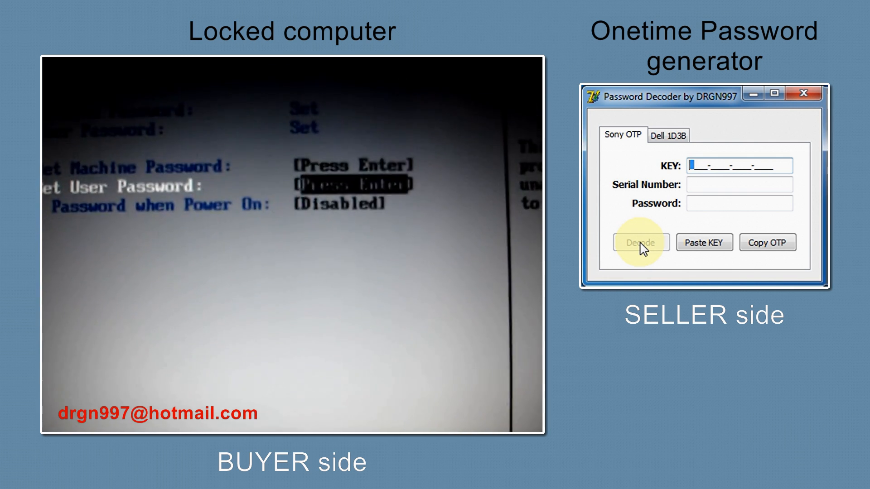
Save the BIOS settings and restart to the Enter BIOS Password prompt
key("enter")
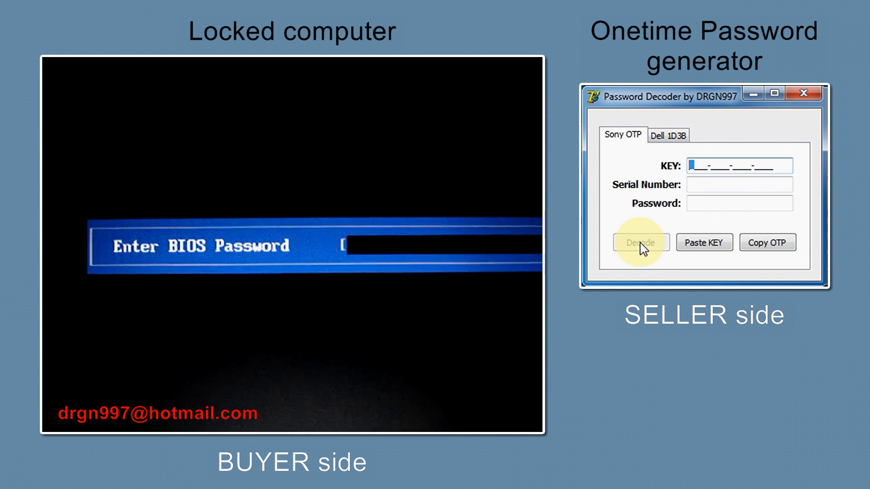
type("**********")
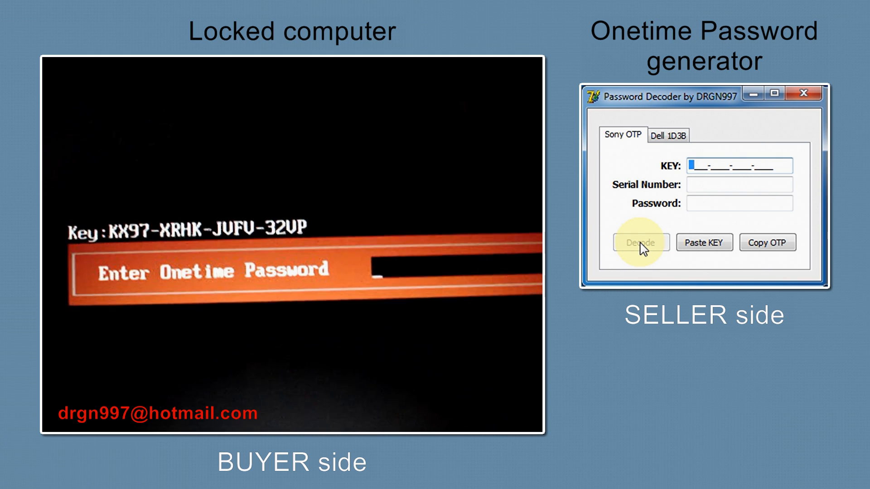
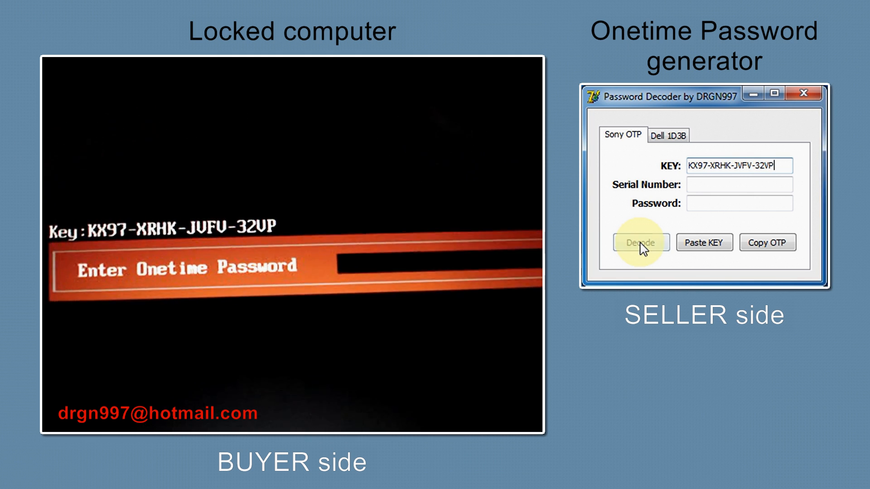
left_click(639, 243)
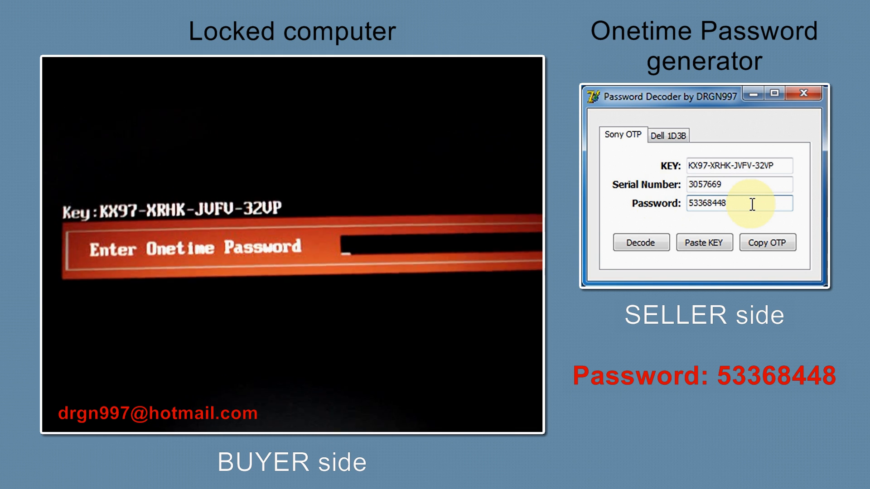
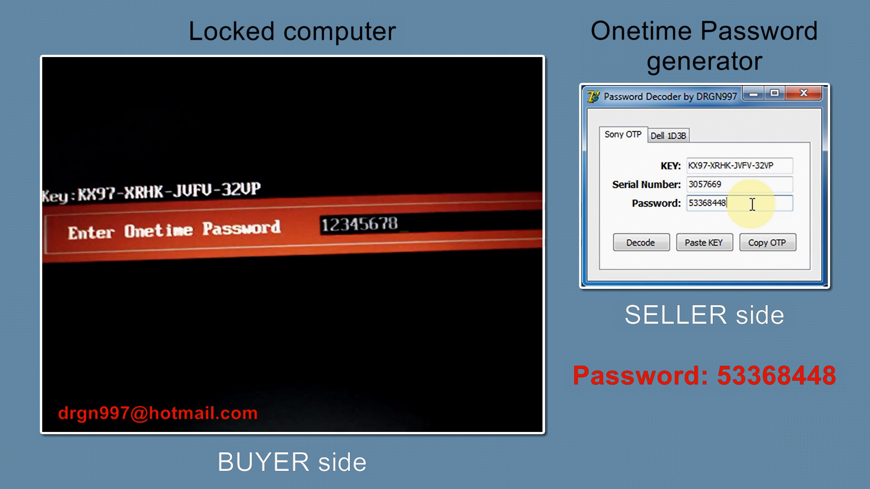